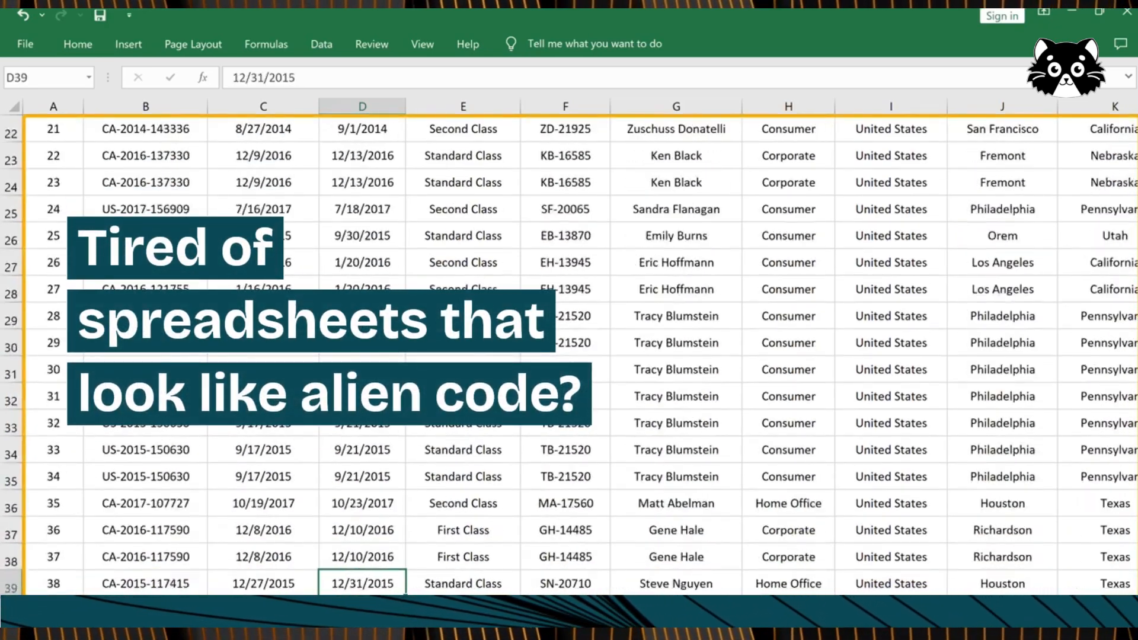
- Scroll the 'CSV to JSON Converter' search results and open the CSVJSON site
{"action": "scroll", "scroll_direction": "down", "scroll_amount": 3}
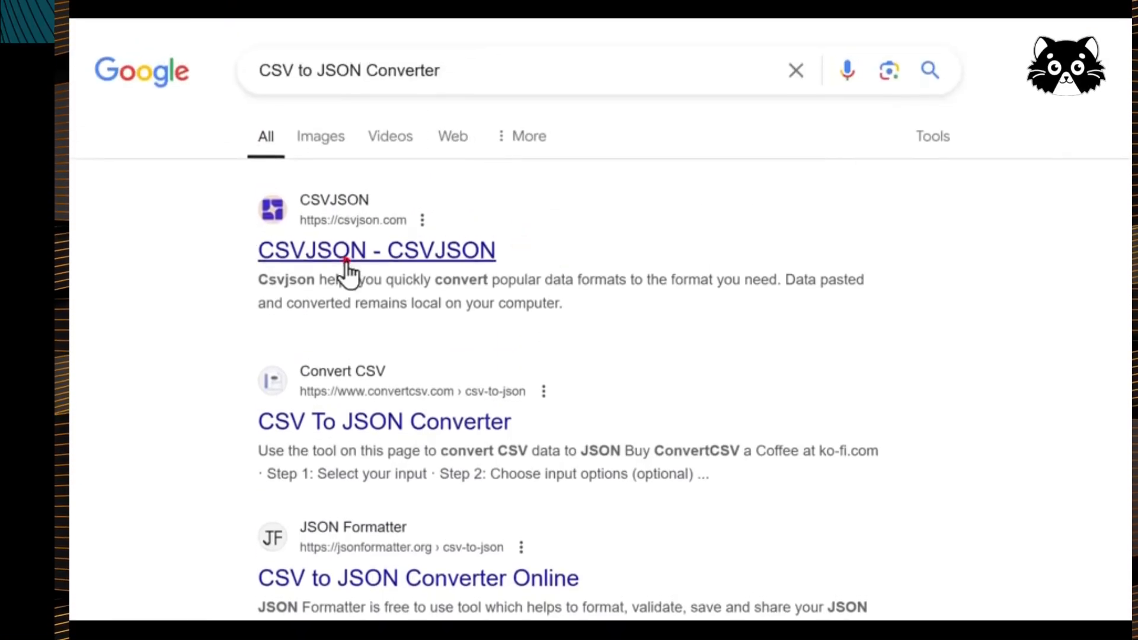
{"action": "left_click", "coordinate": [376, 250]}
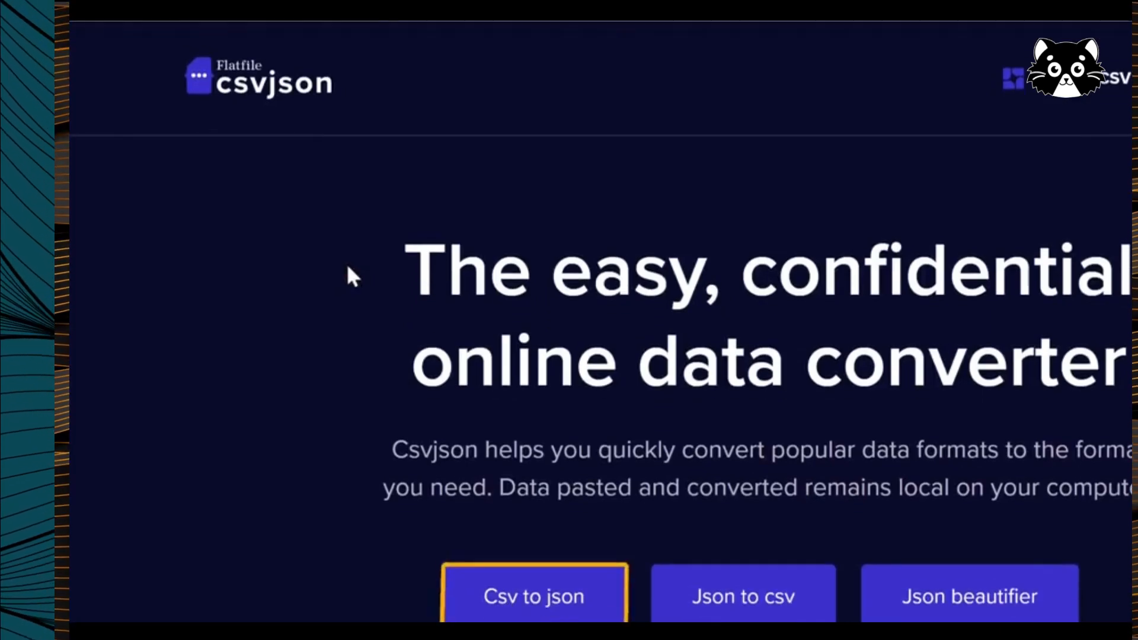
- Open CSVJSON's 'Csv to json' converter and start choosing a CSV file to upload
{"action": "left_click", "coordinate": [533, 597]}
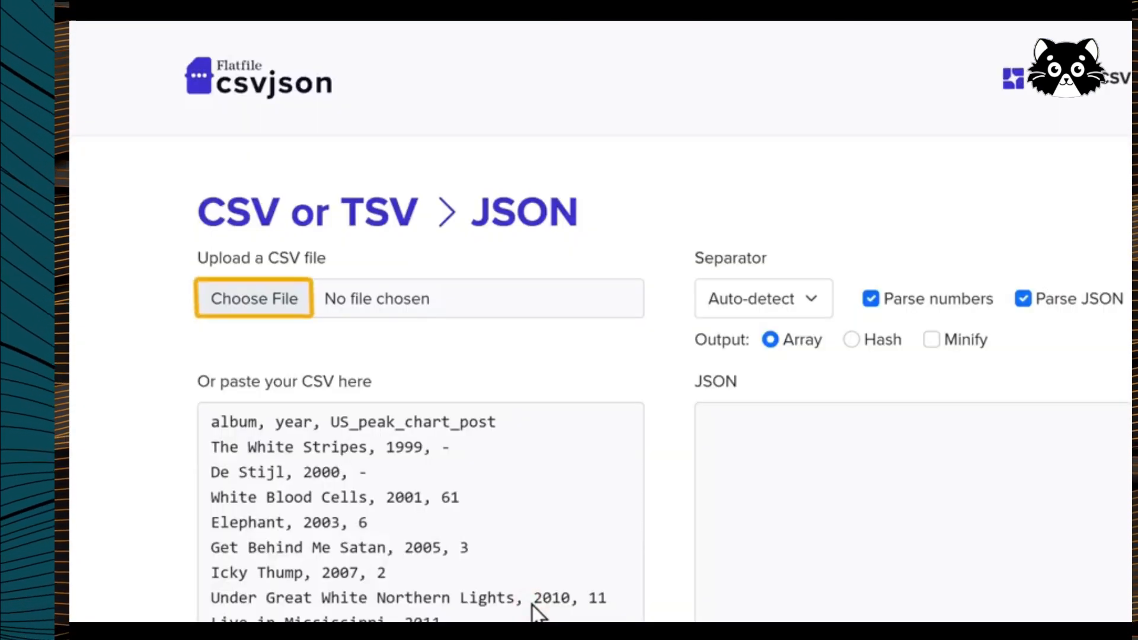
{"action": "left_click", "coordinate": [253, 298]}
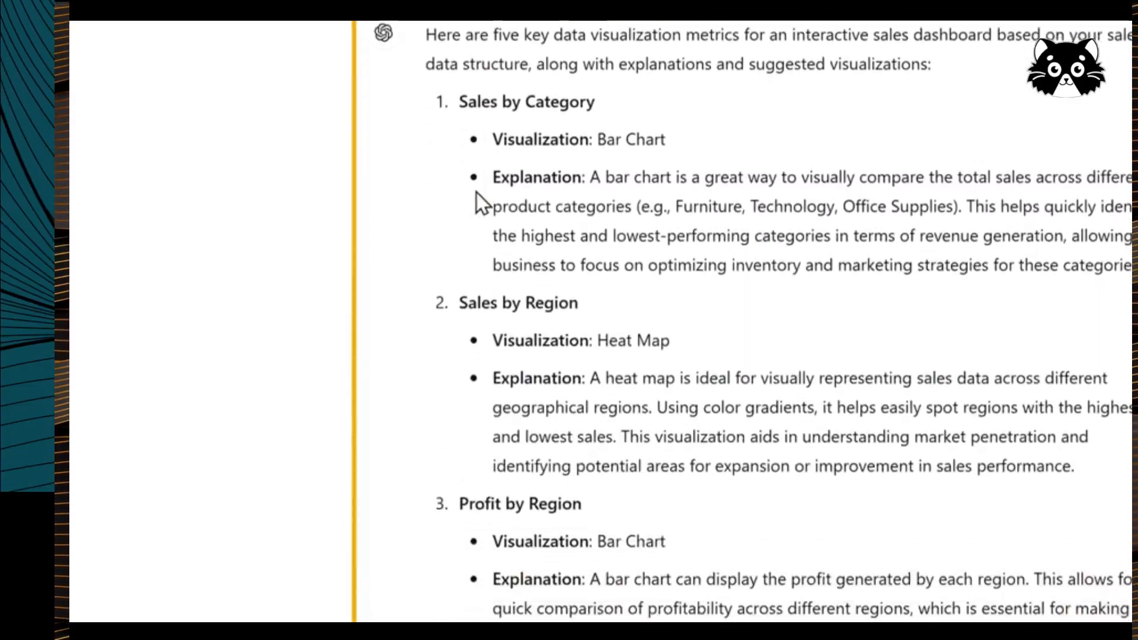
- Scroll through ChatGPT's five dashboard metrics, from Sales by Category to Top Customers
{"action": "scroll", "scroll_direction": "down", "scroll_amount": 3}
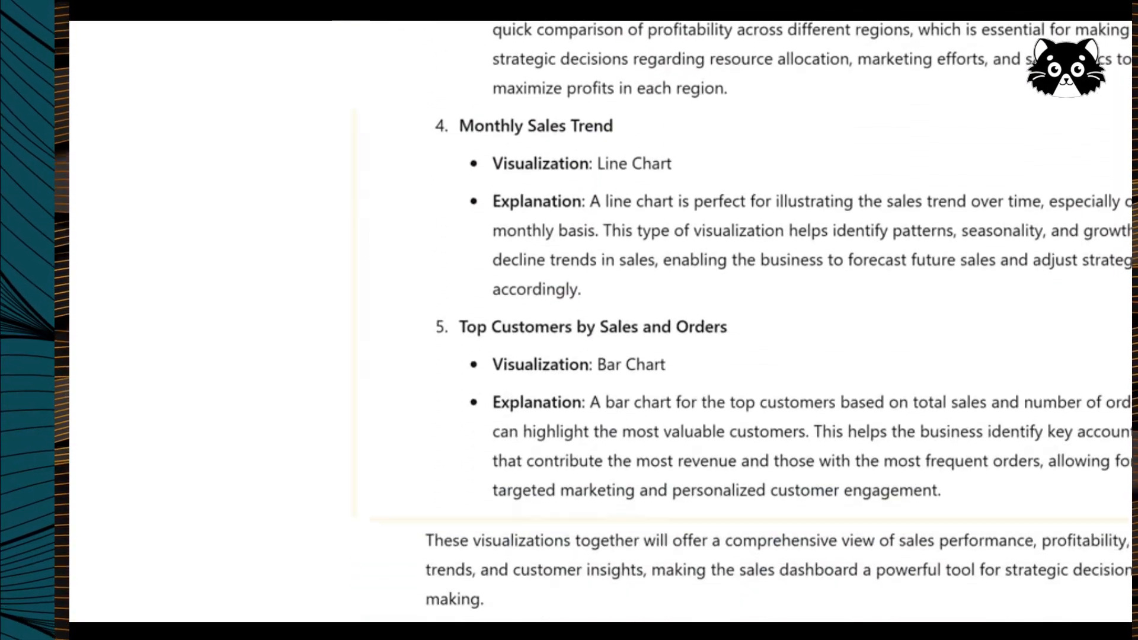
{"action": "left_click", "coordinate": [726, 446]}
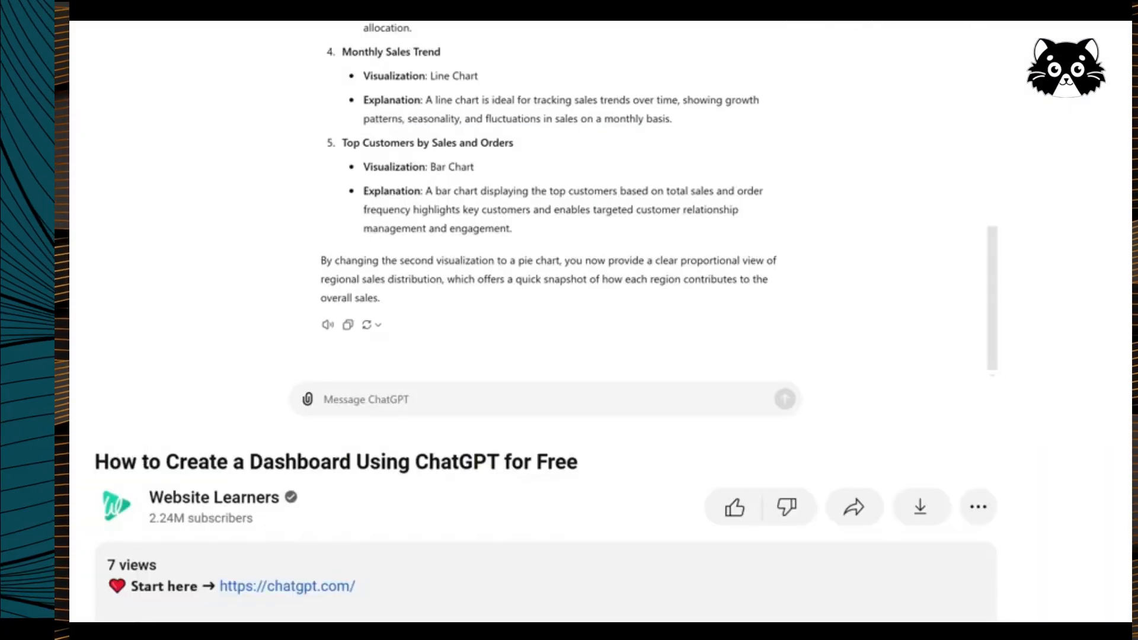
- Scroll down to ChatGPT's generated HTML/JavaScript Plotly dashboard code with JSON upload
{"action": "right_click", "coordinate": [569, 298]}
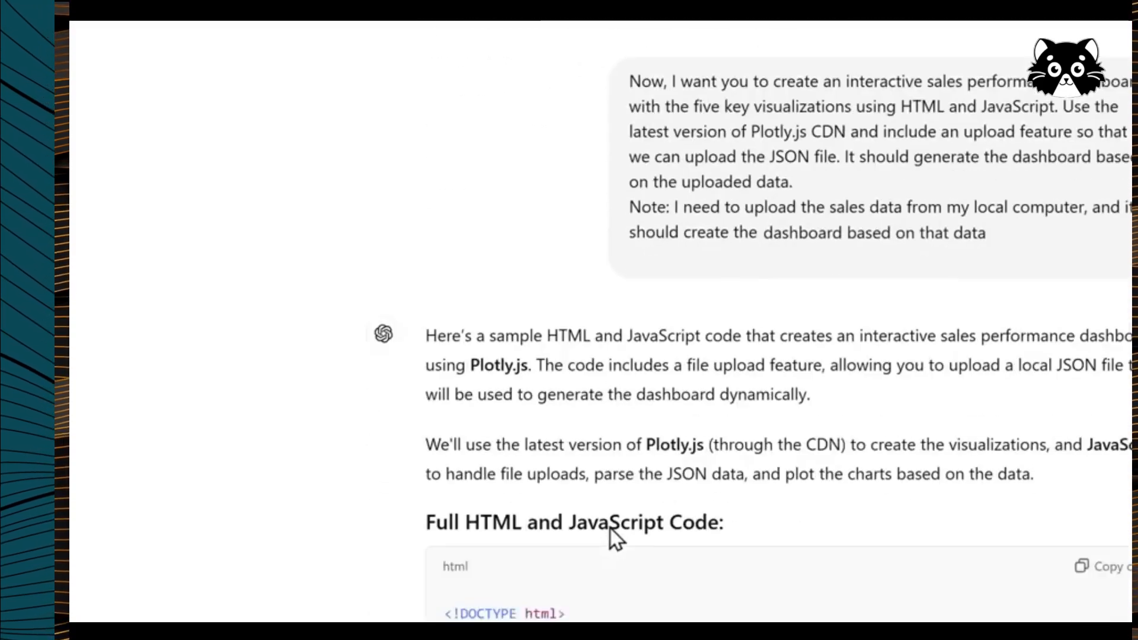
{"action": "scroll", "scroll_direction": "down", "scroll_amount": 3}
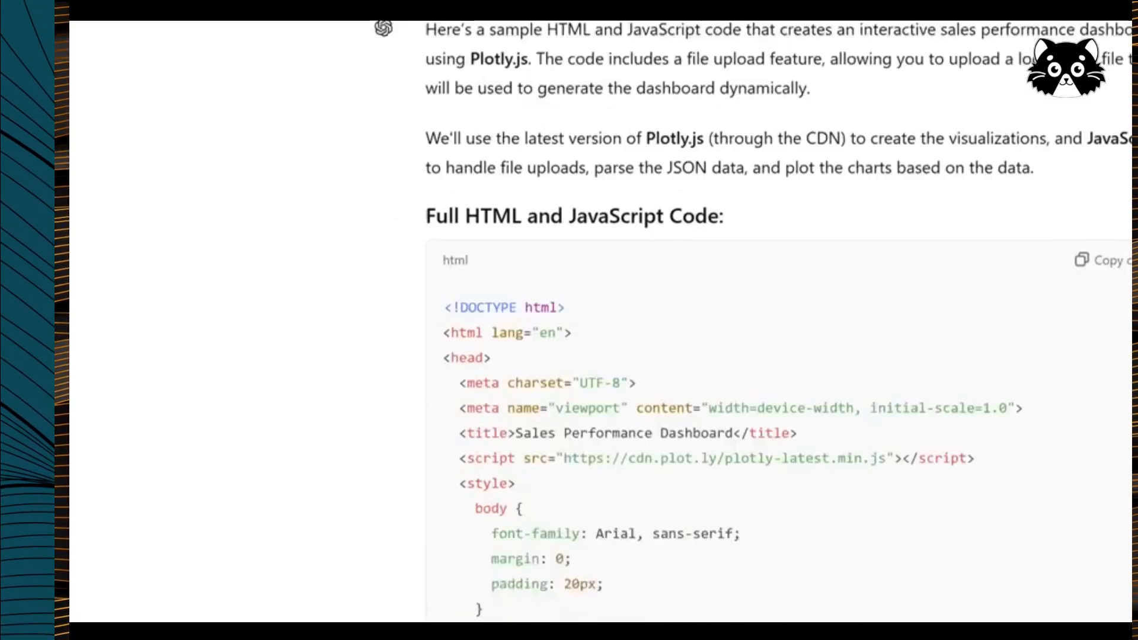
{"action": "scroll", "scroll_direction": "down", "scroll_amount": 3}
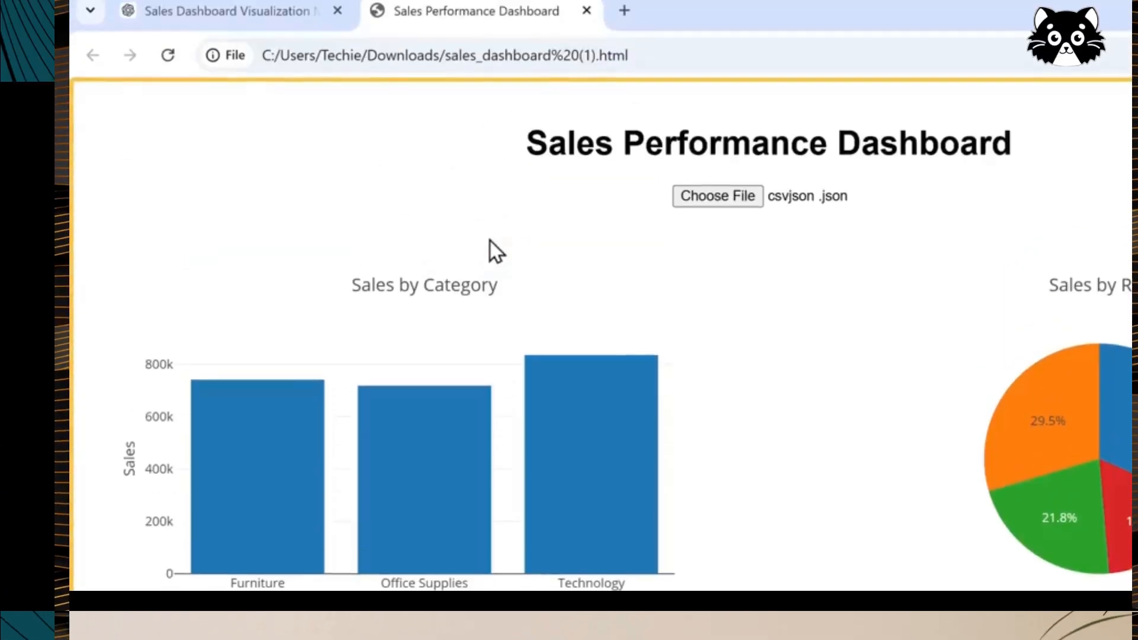
- Scroll the dashboard's csvjson.json Sales by Category bar chart and regional pie chart
{"action": "scroll", "scroll_direction": "down", "scroll_amount": 3}
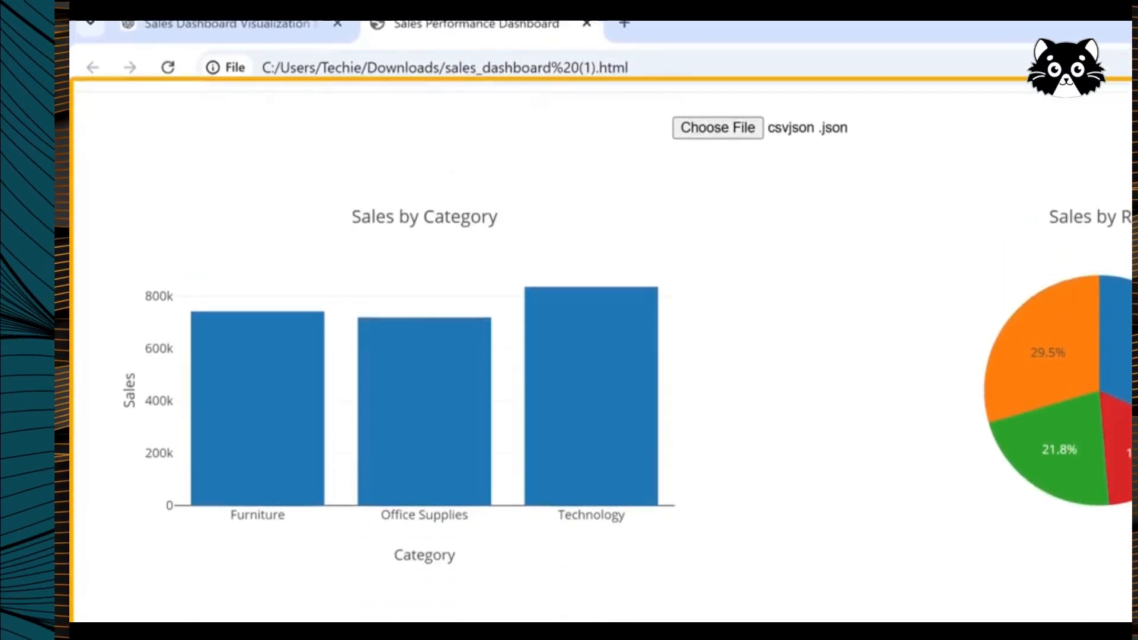